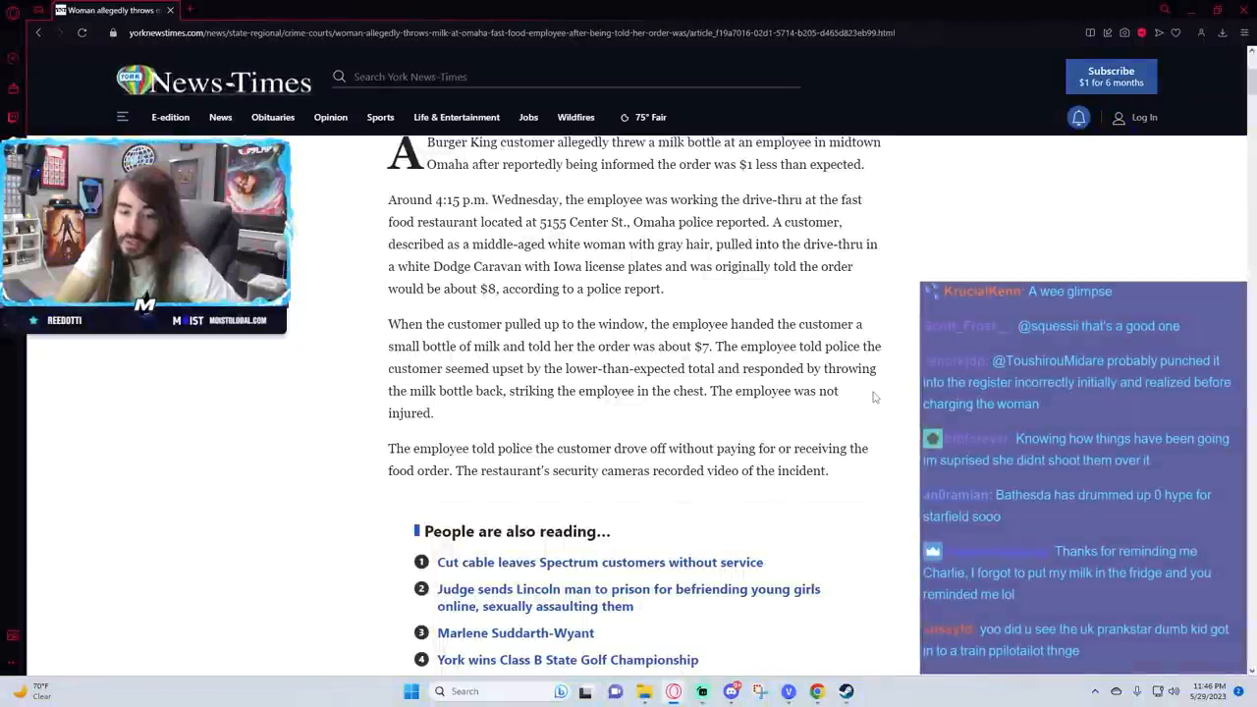
Step: Scroll further down the York News-Times milk-bottle article before leaving it
scroll(down, 3)
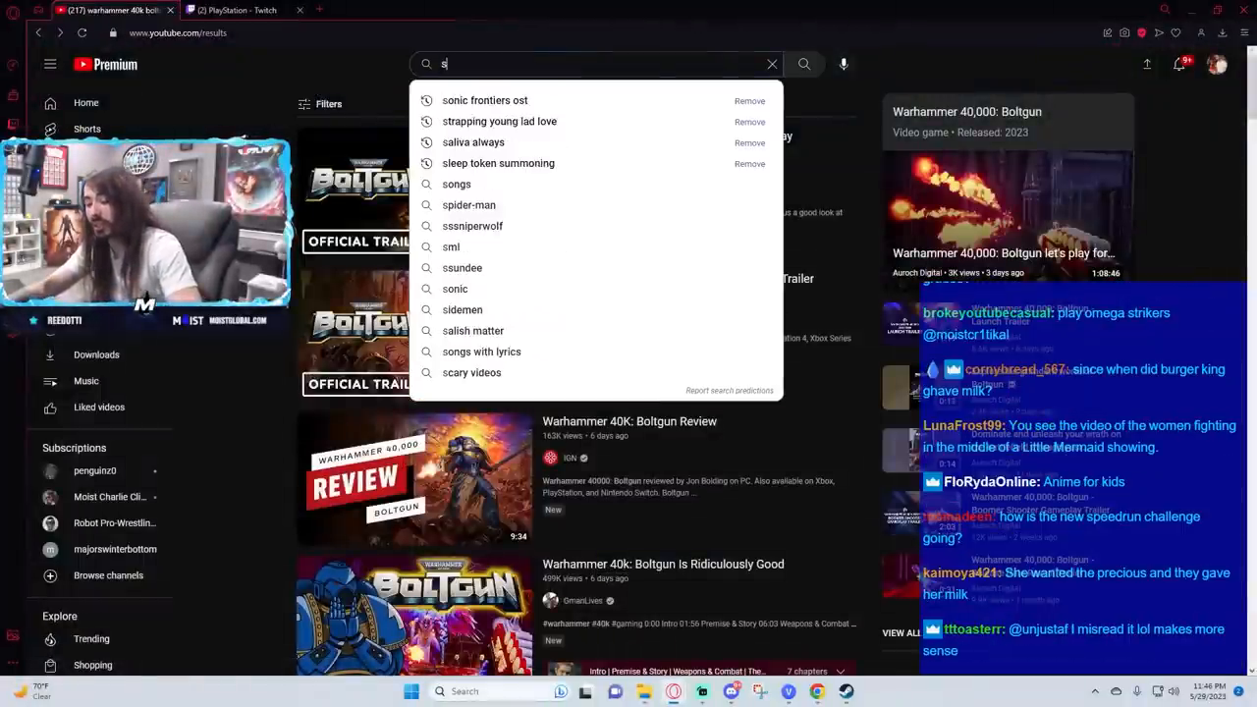
Step: Search 'starfield gameplay' and start the STARFIELD New Official Gameplay 10 Minutes (4K) video
text(tarfield gameplay)
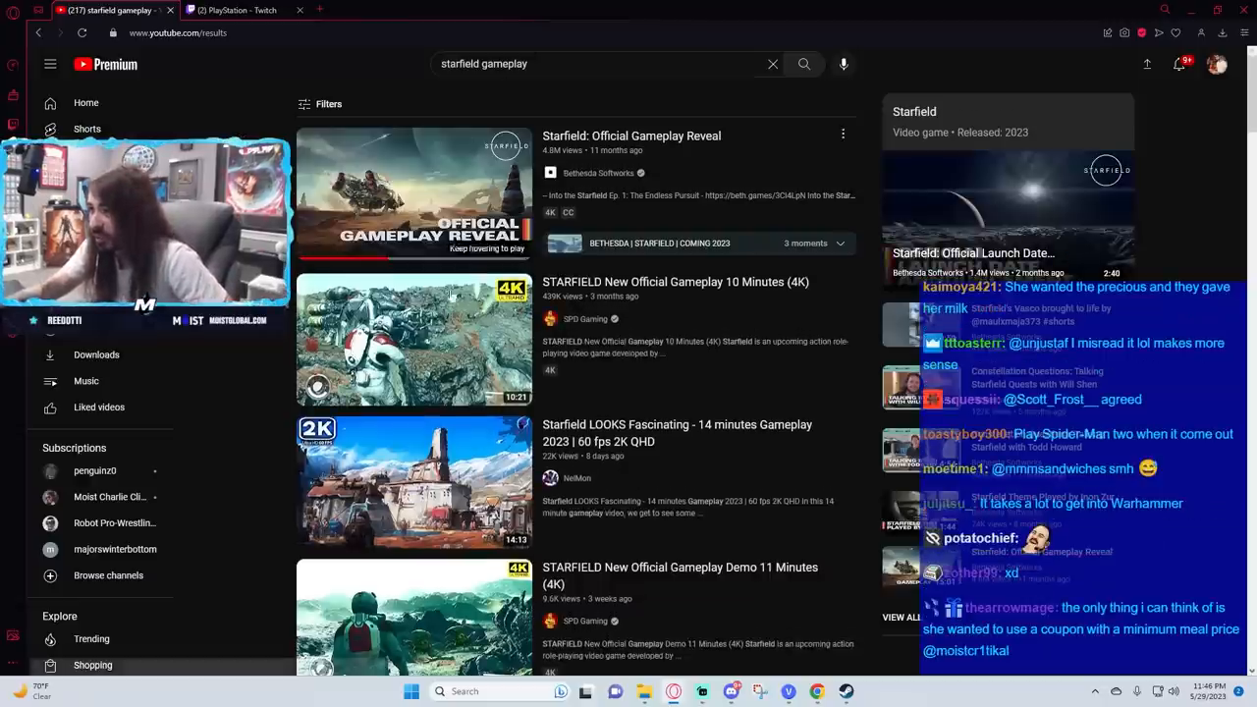
click(412, 338)
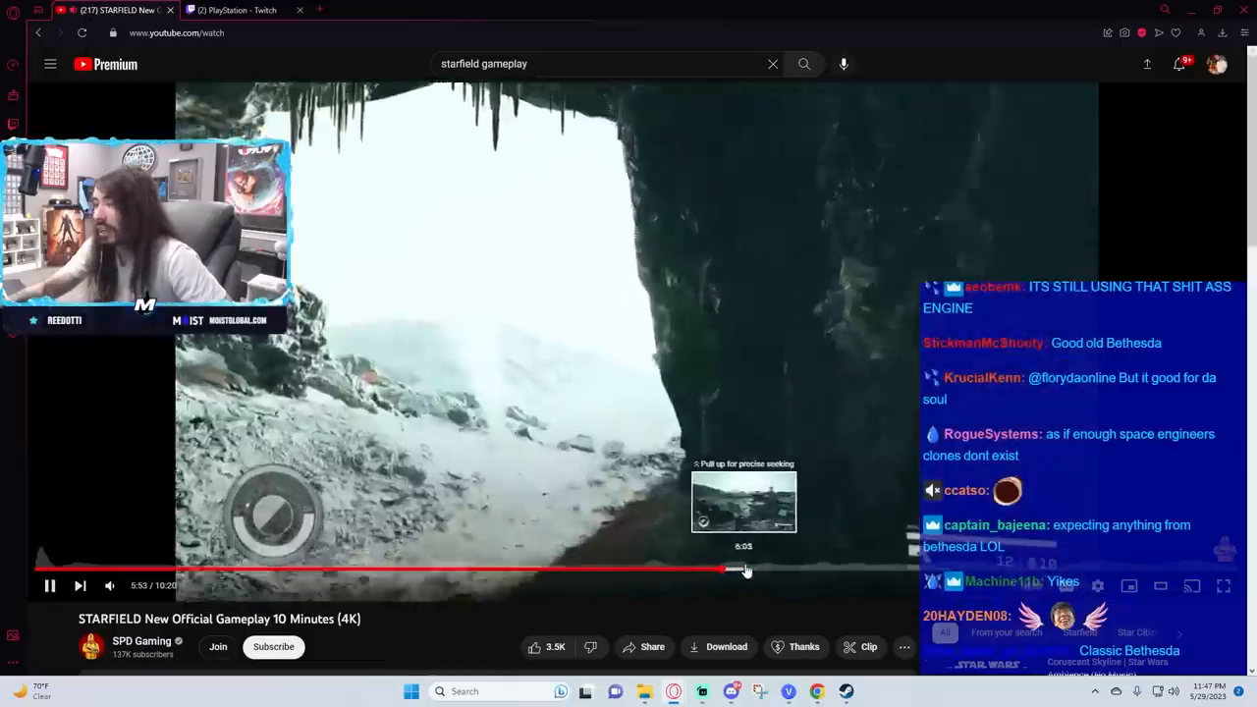
Step: Skip ahead in the gameplay video, watch a while, then go back to the search results
drag(745, 570, 809, 570)
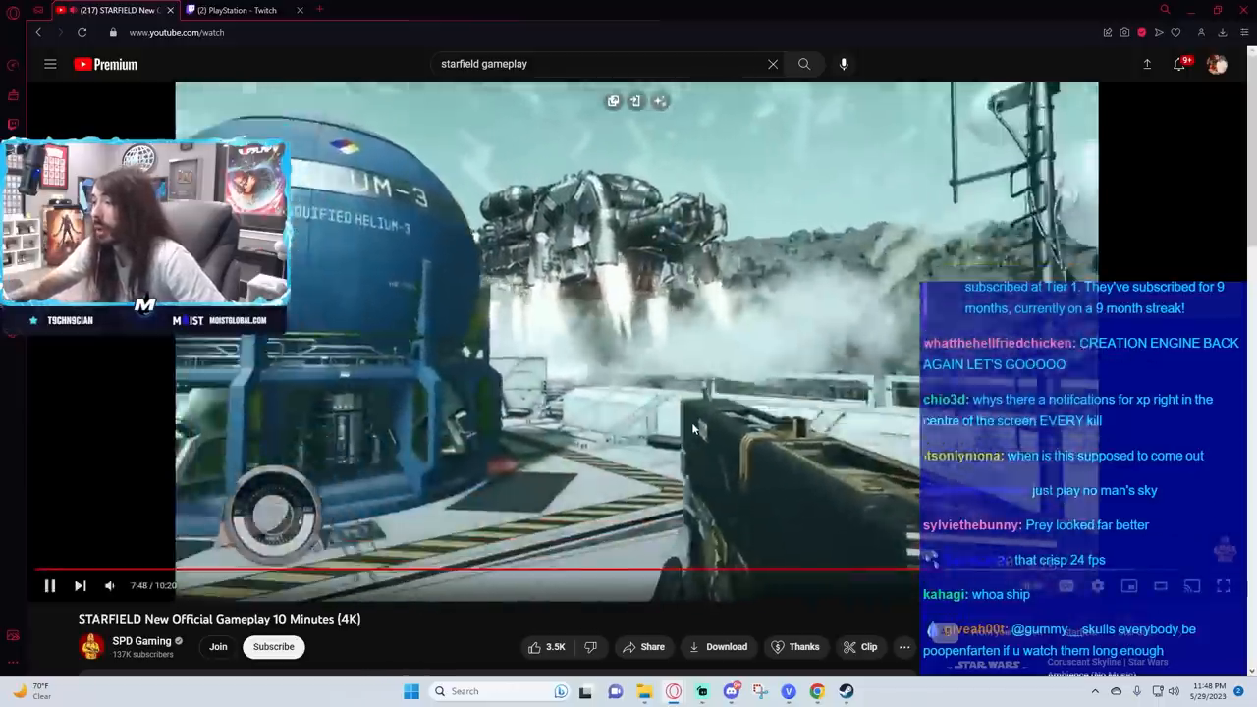
click(804, 63)
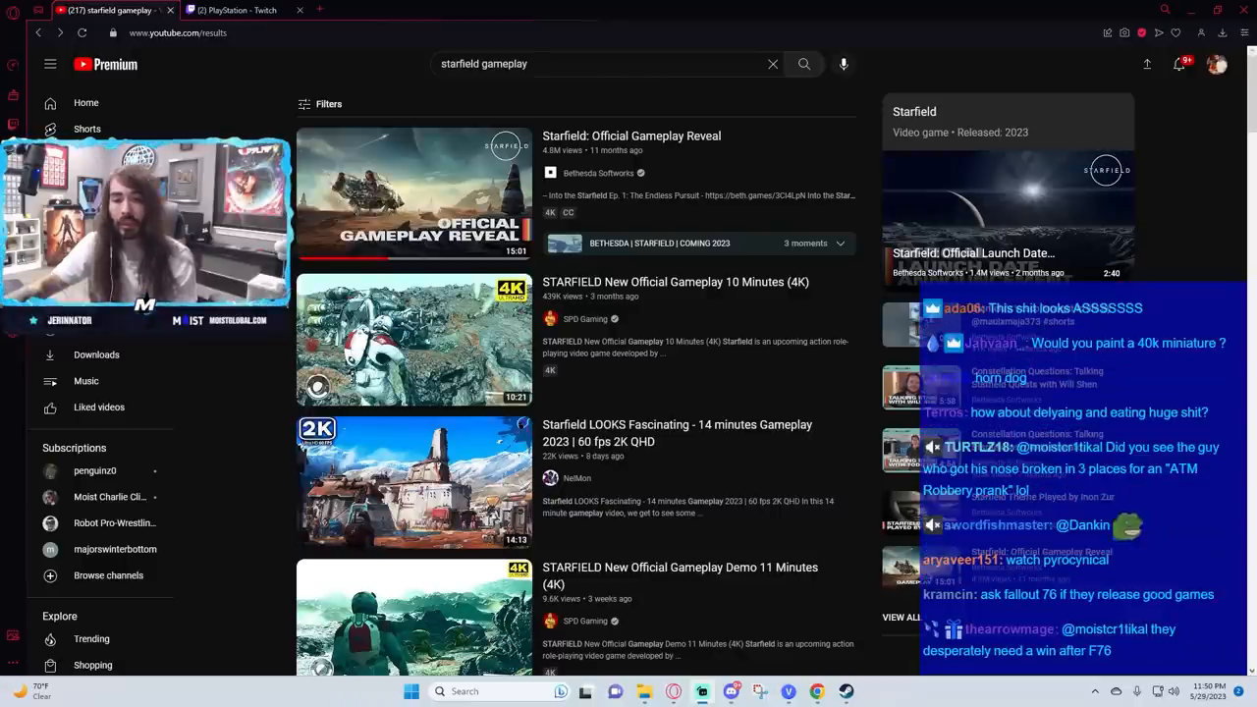
click(412, 338)
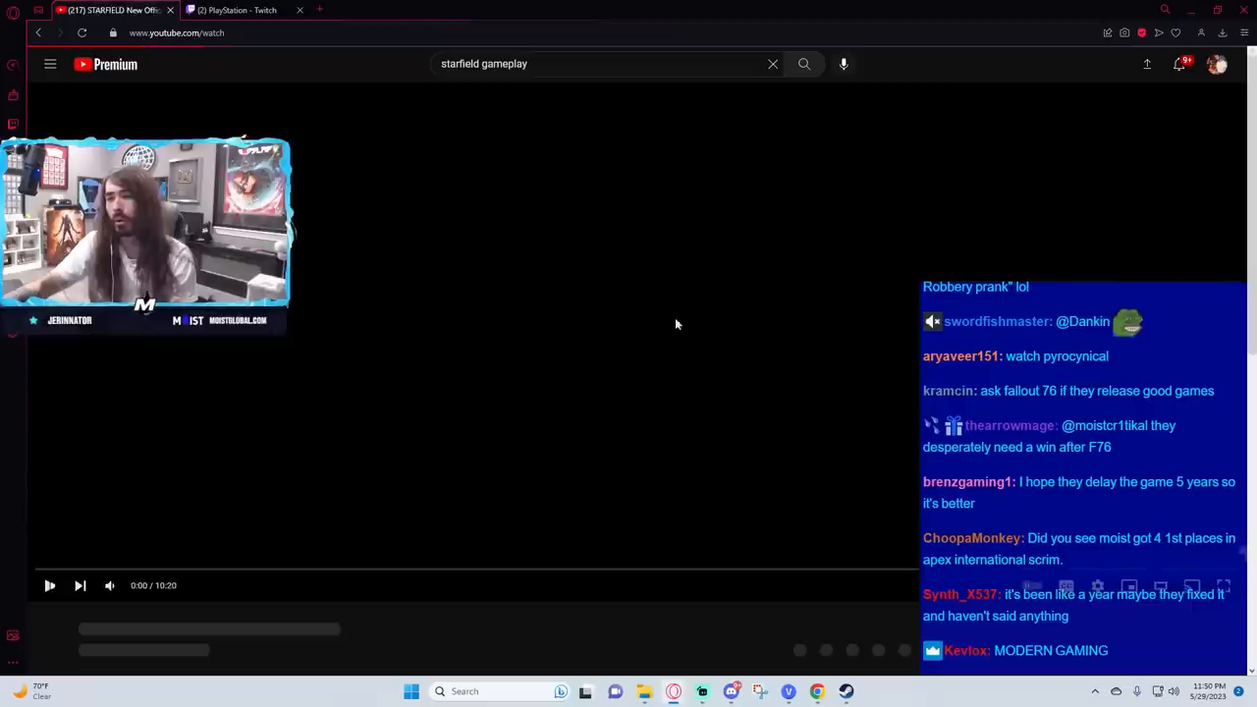
click(49, 585)
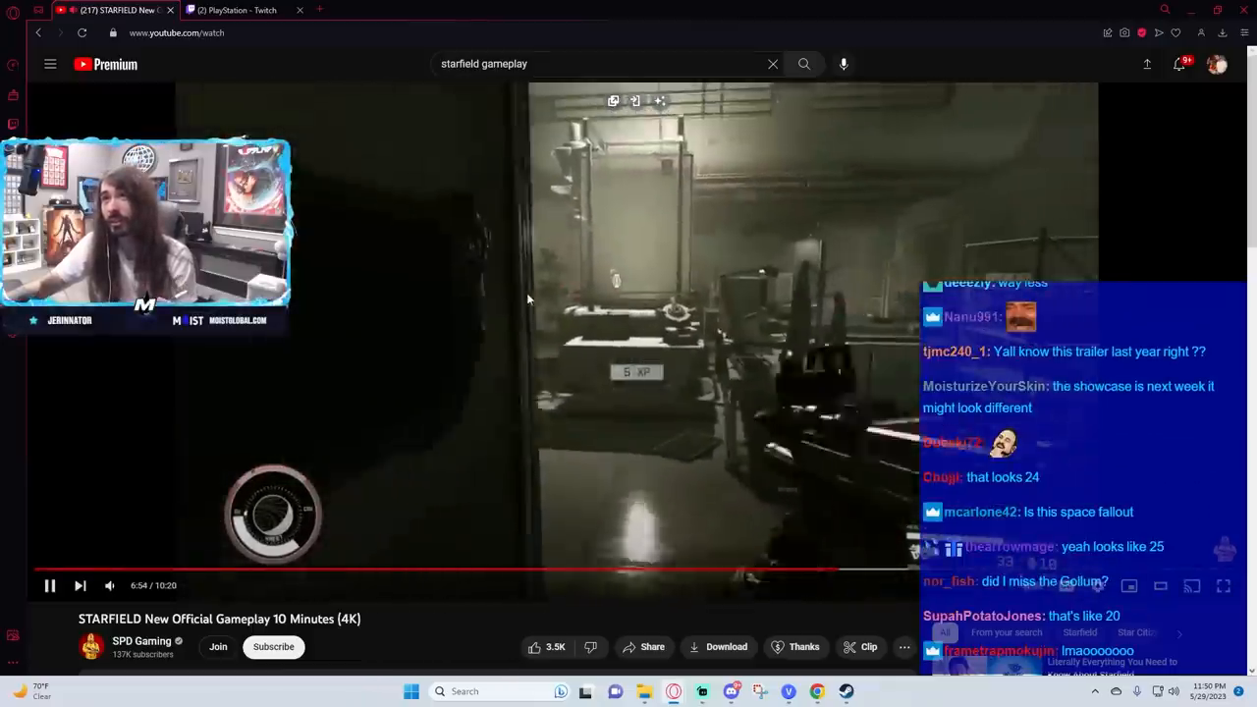
click(804, 62)
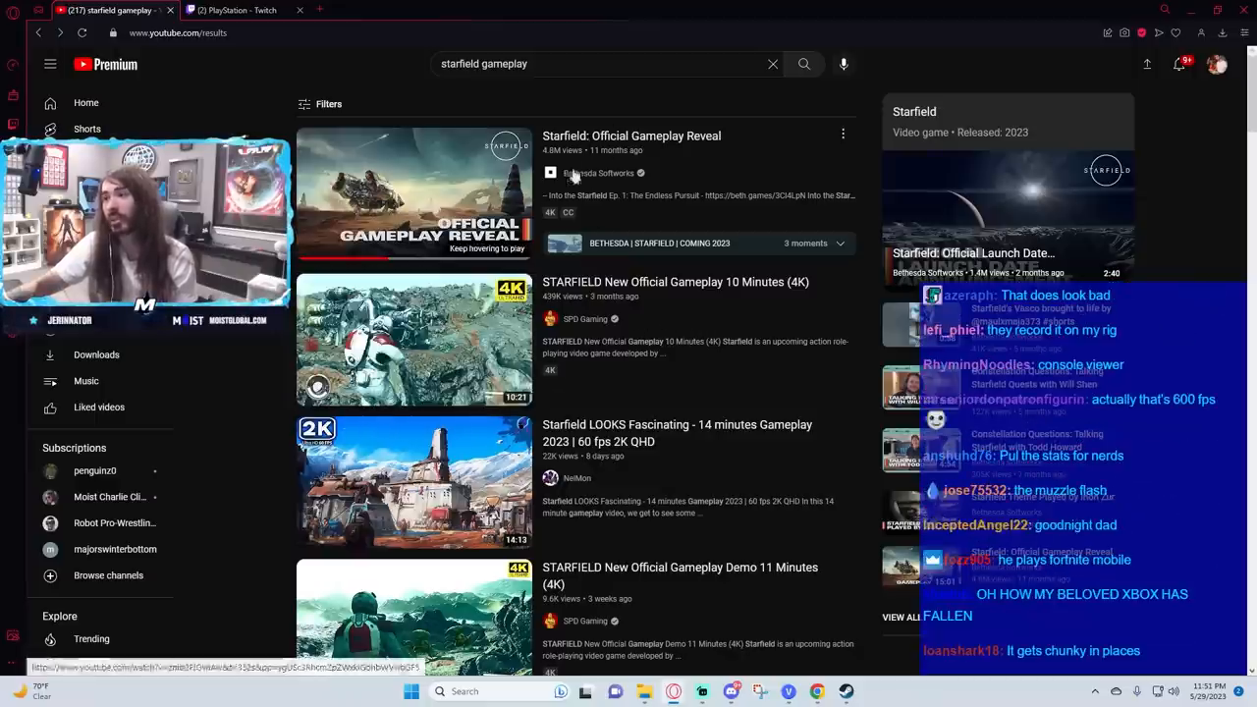
scroll(down, 3)
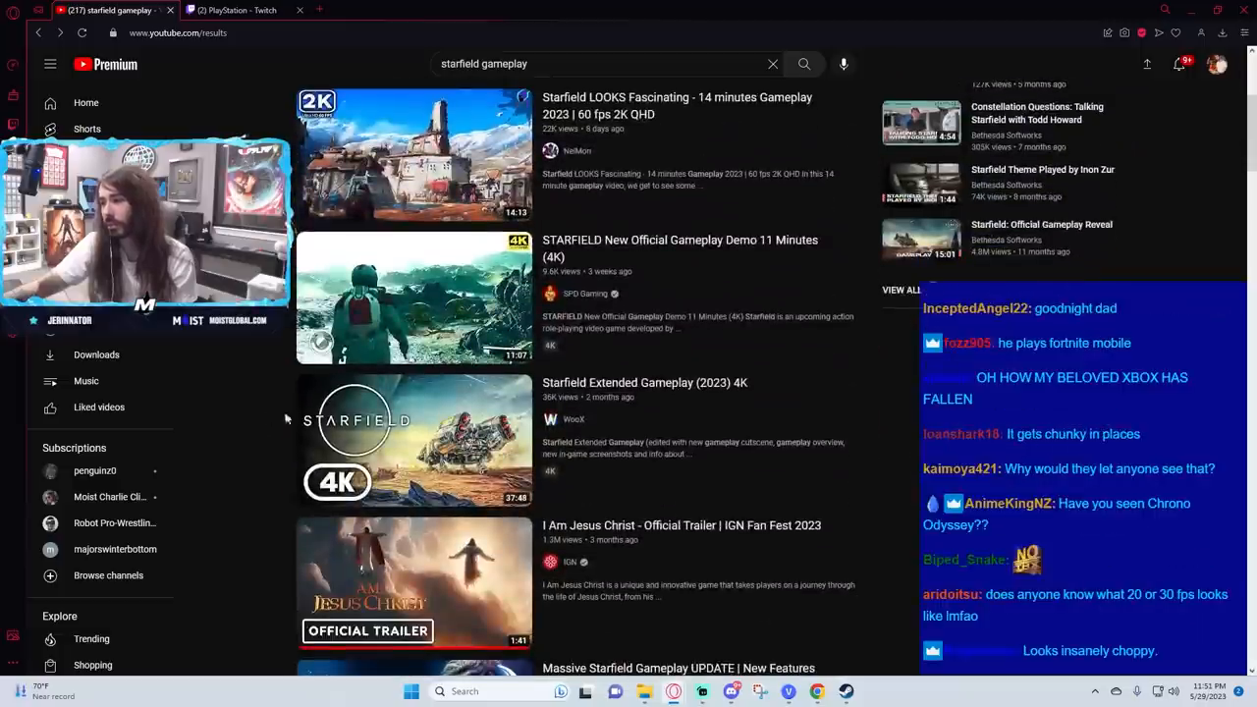
mouse_move(412, 440)
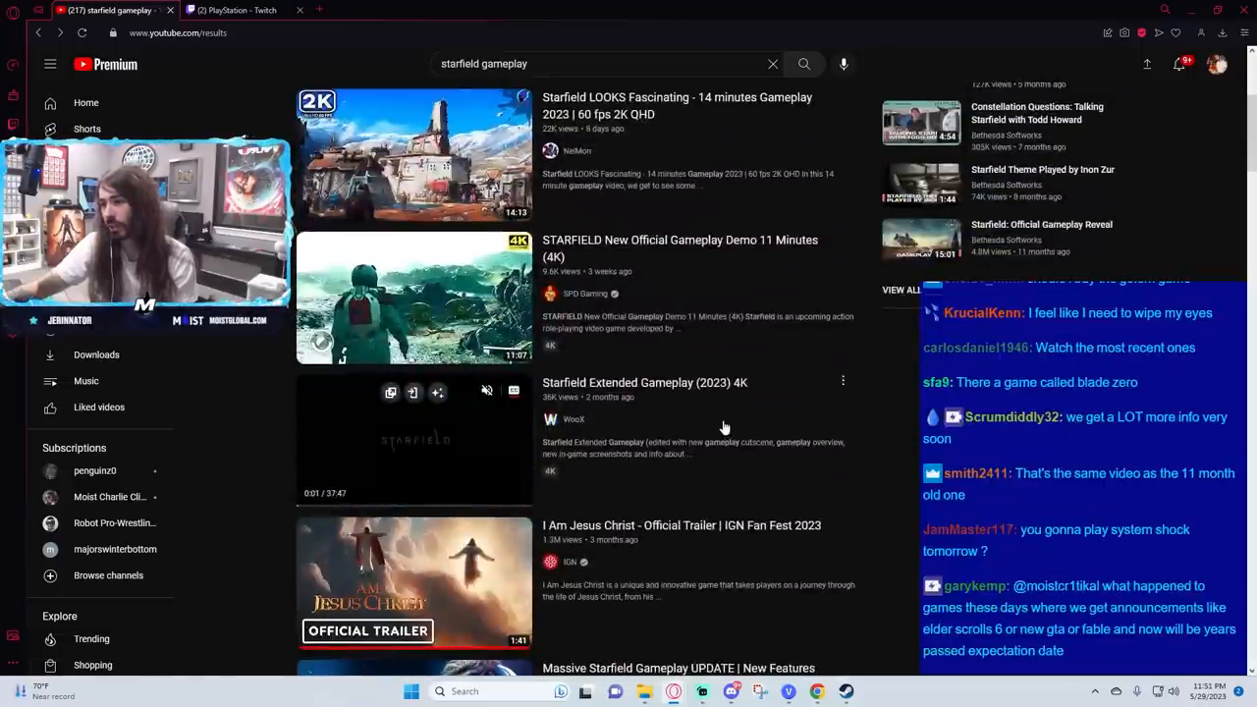
scroll(down, 3)
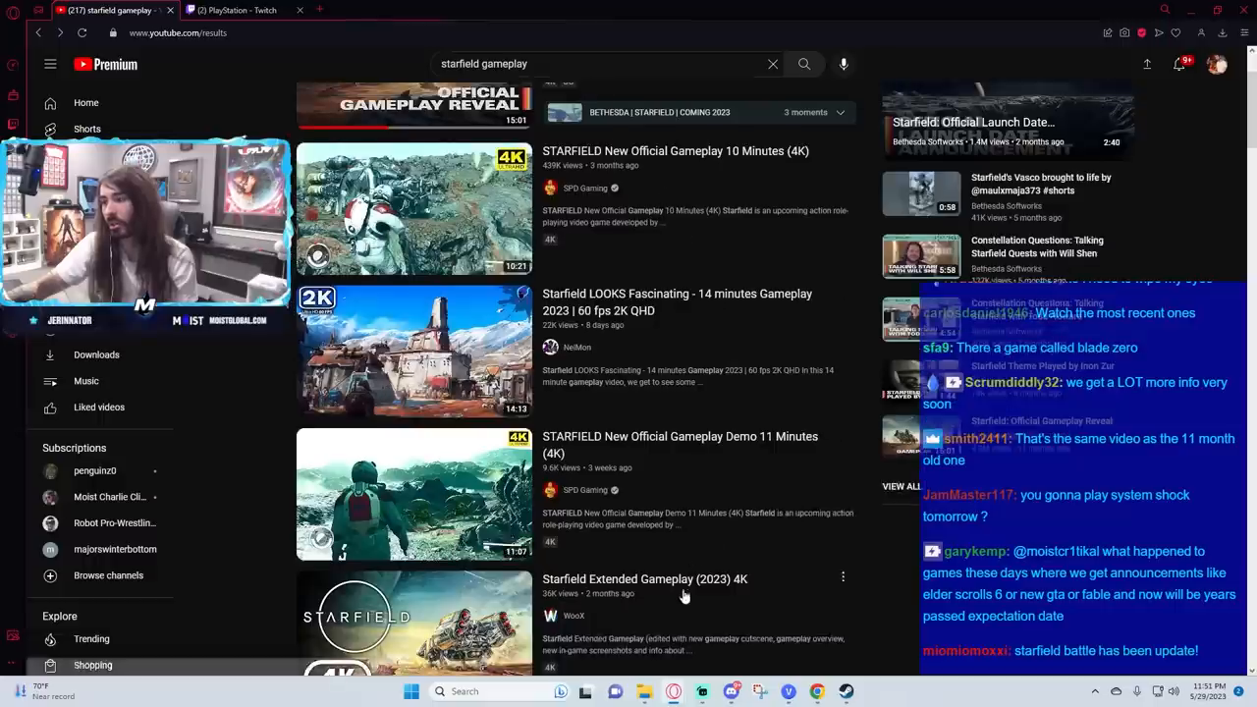
scroll(down, 3)
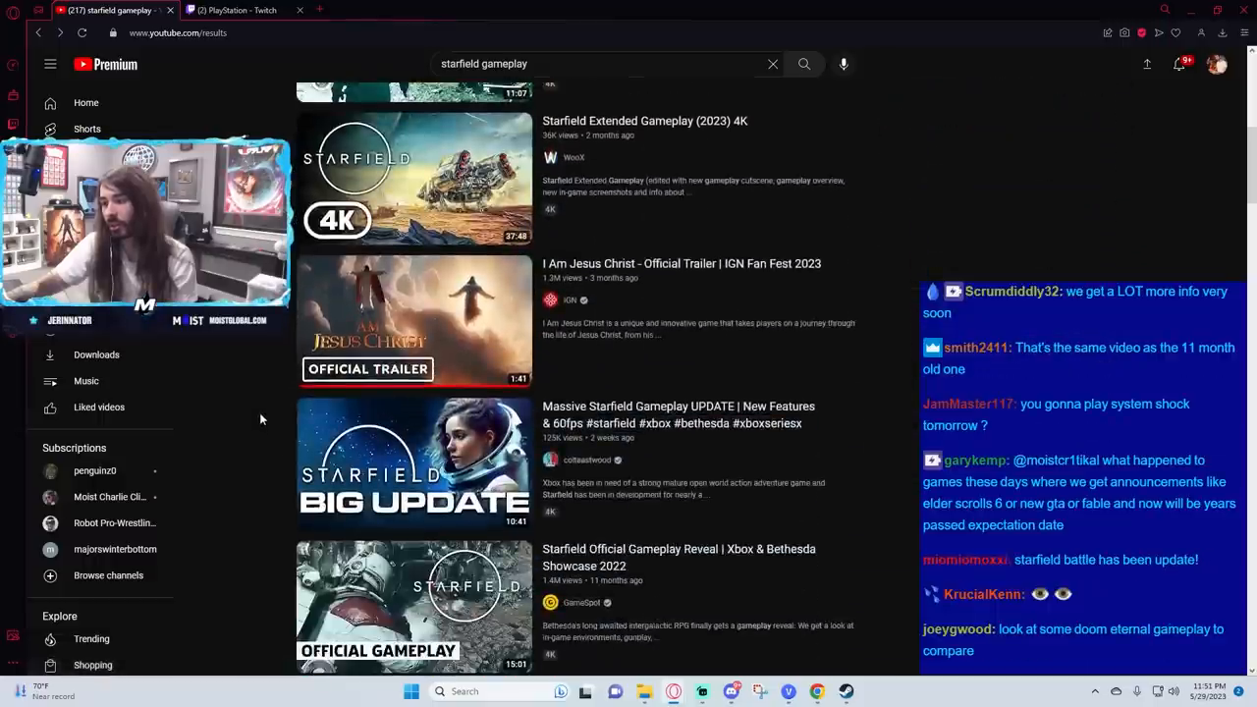
scroll(down, 3)
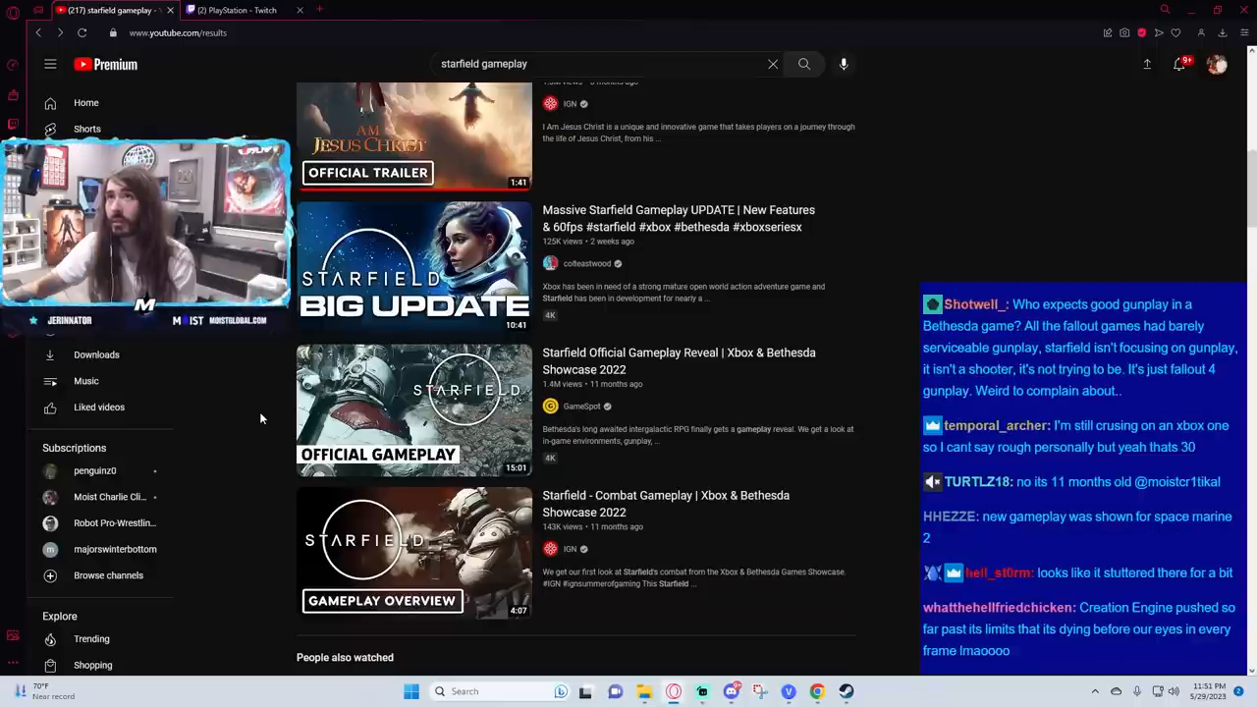
scroll(down, 3)
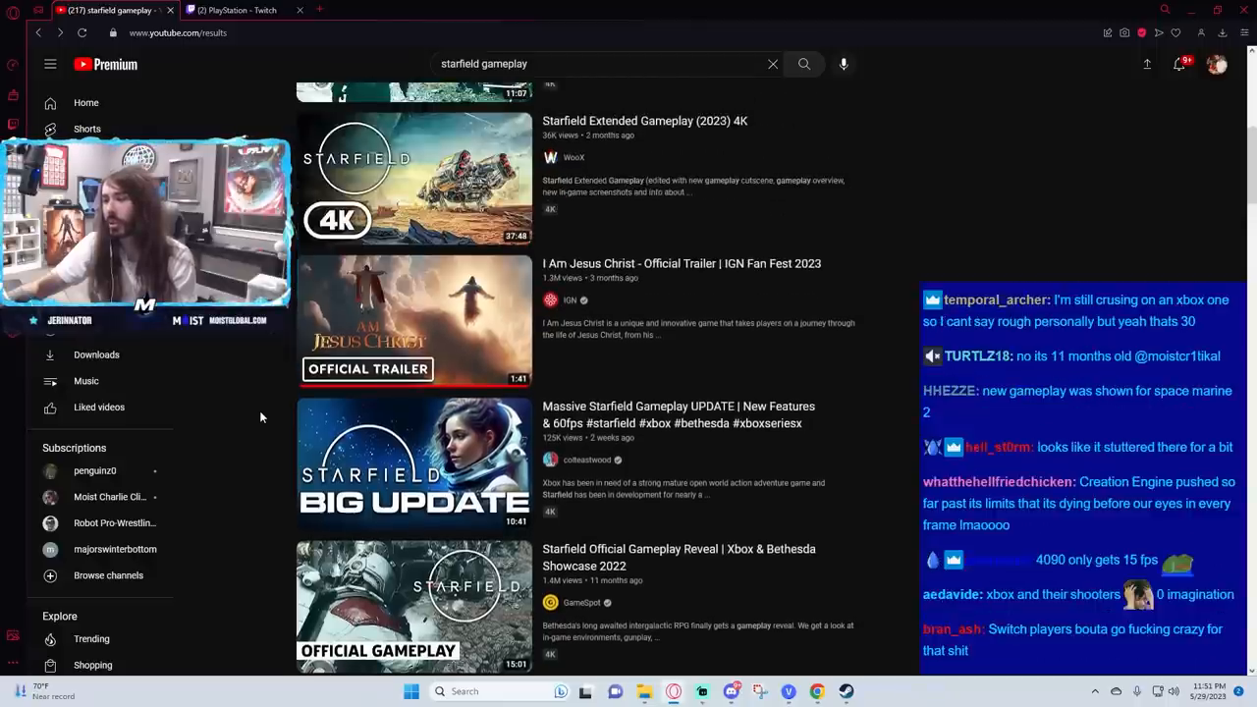
scroll(down, 3)
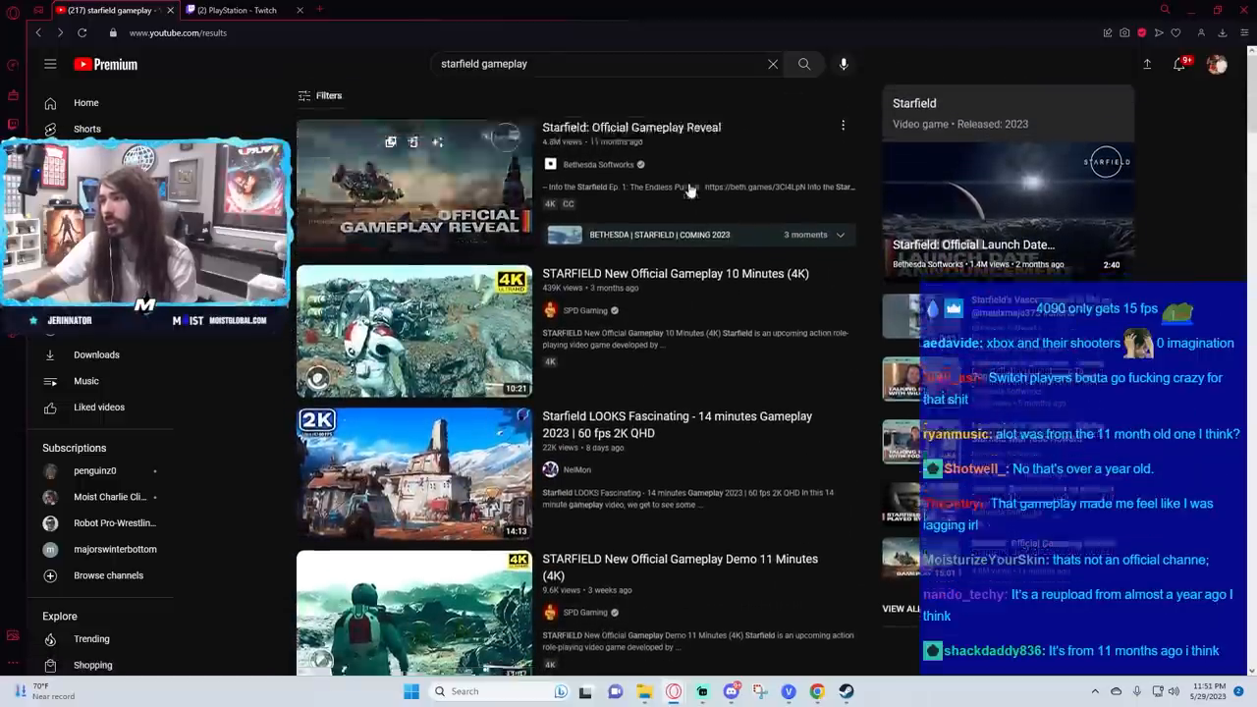
scroll(down, 3)
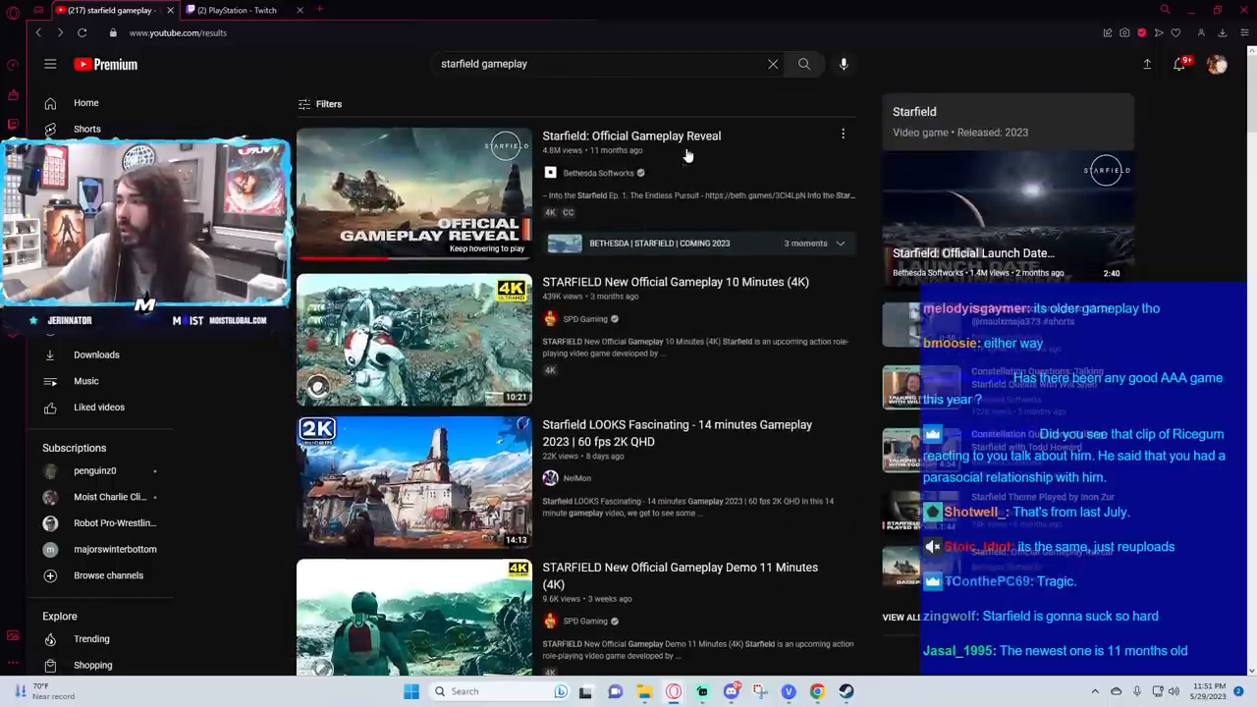
scroll(down, 3)
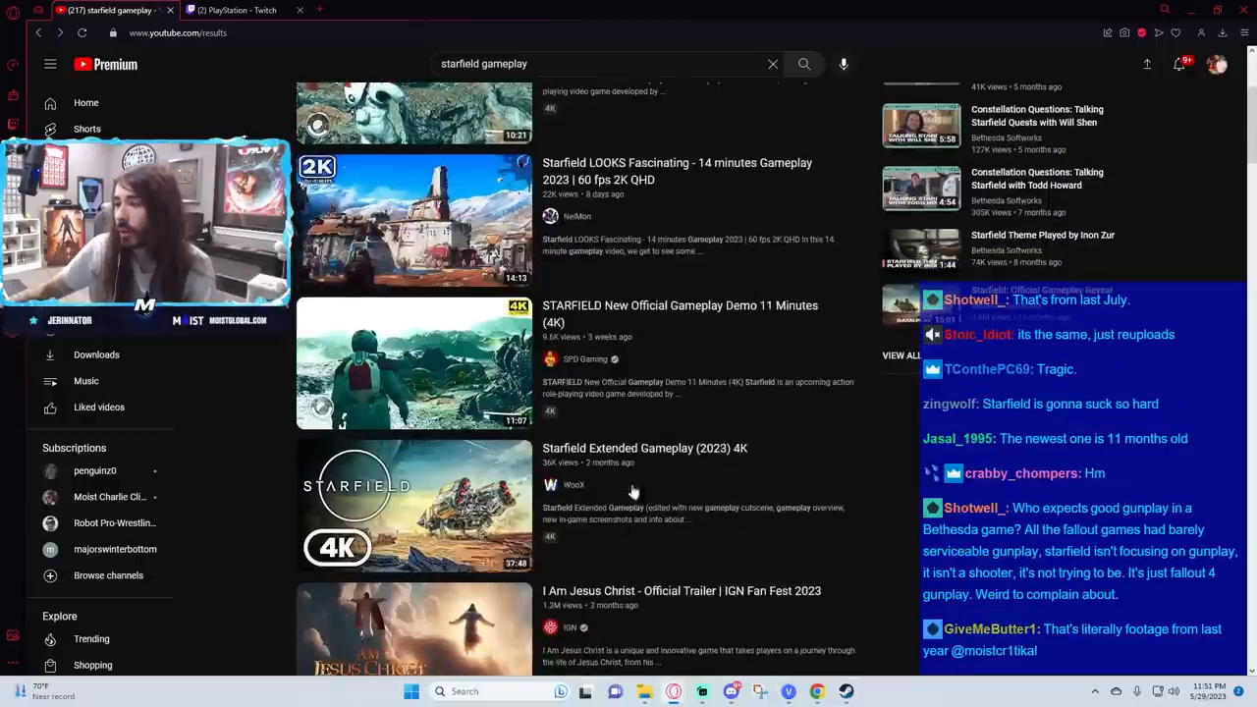
mouse_move(456, 507)
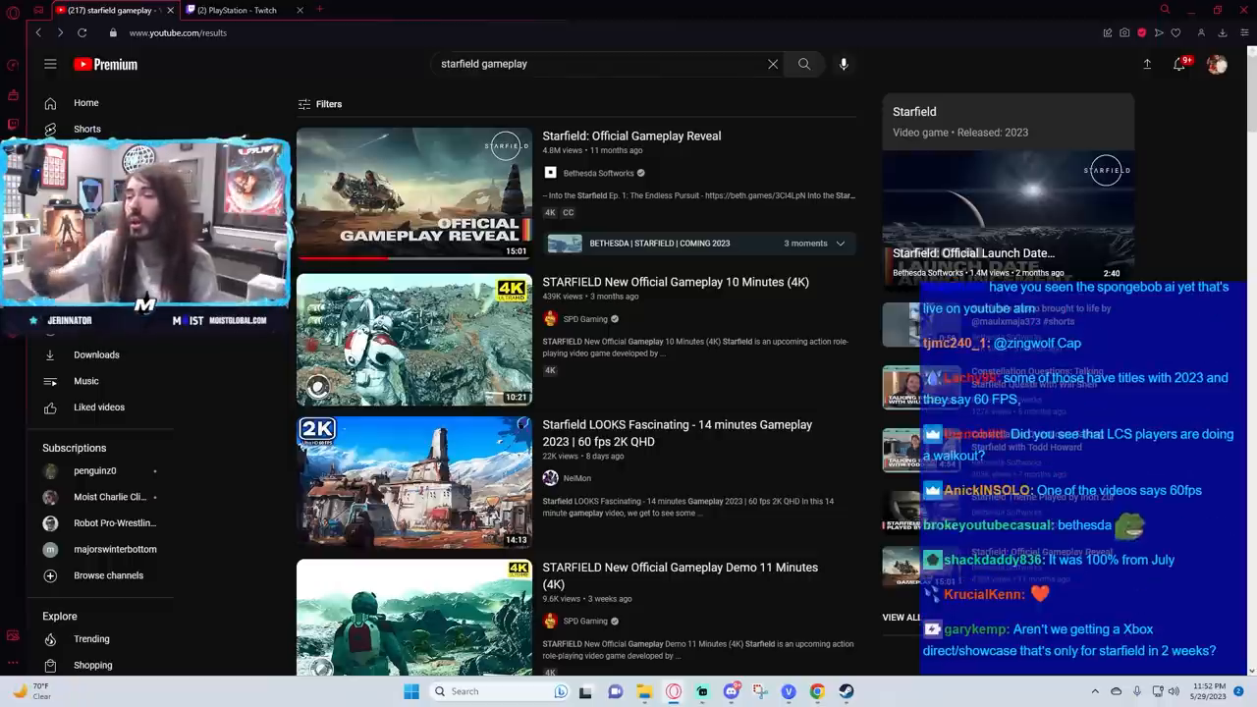
mouse_move(299, 259)
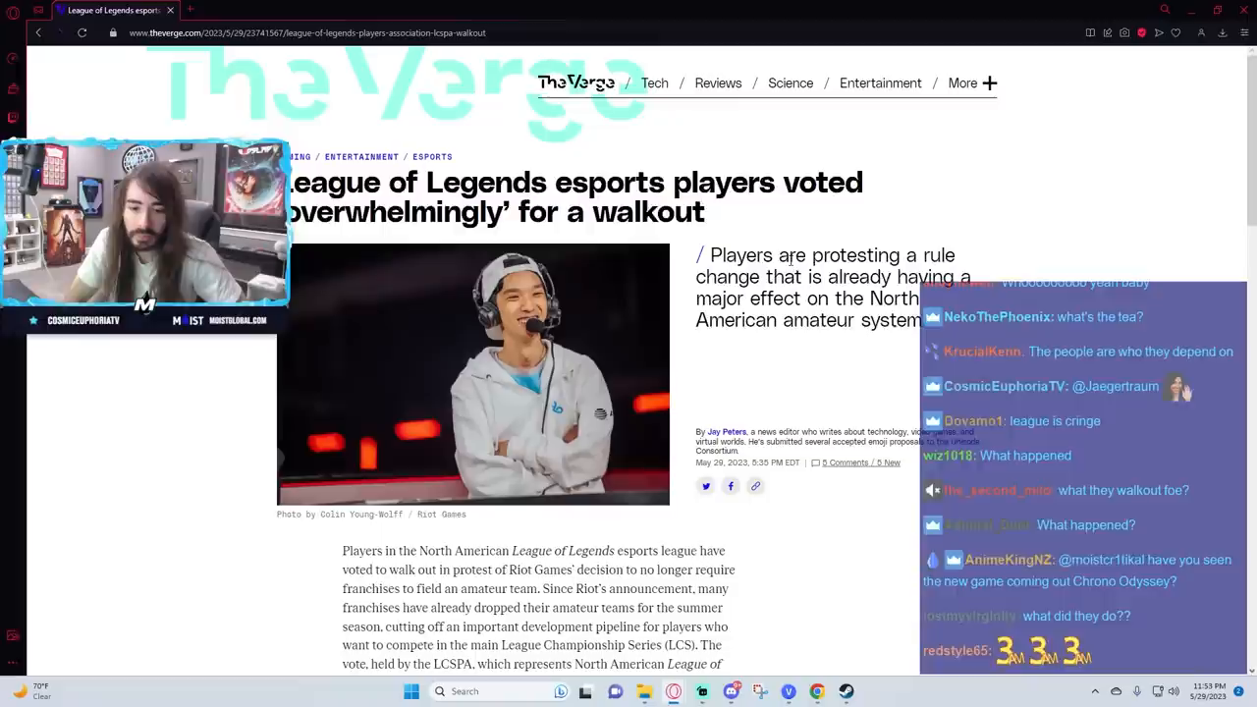
Step: Scroll into the opening of the LCS players' walkout article
scroll(down, 3)
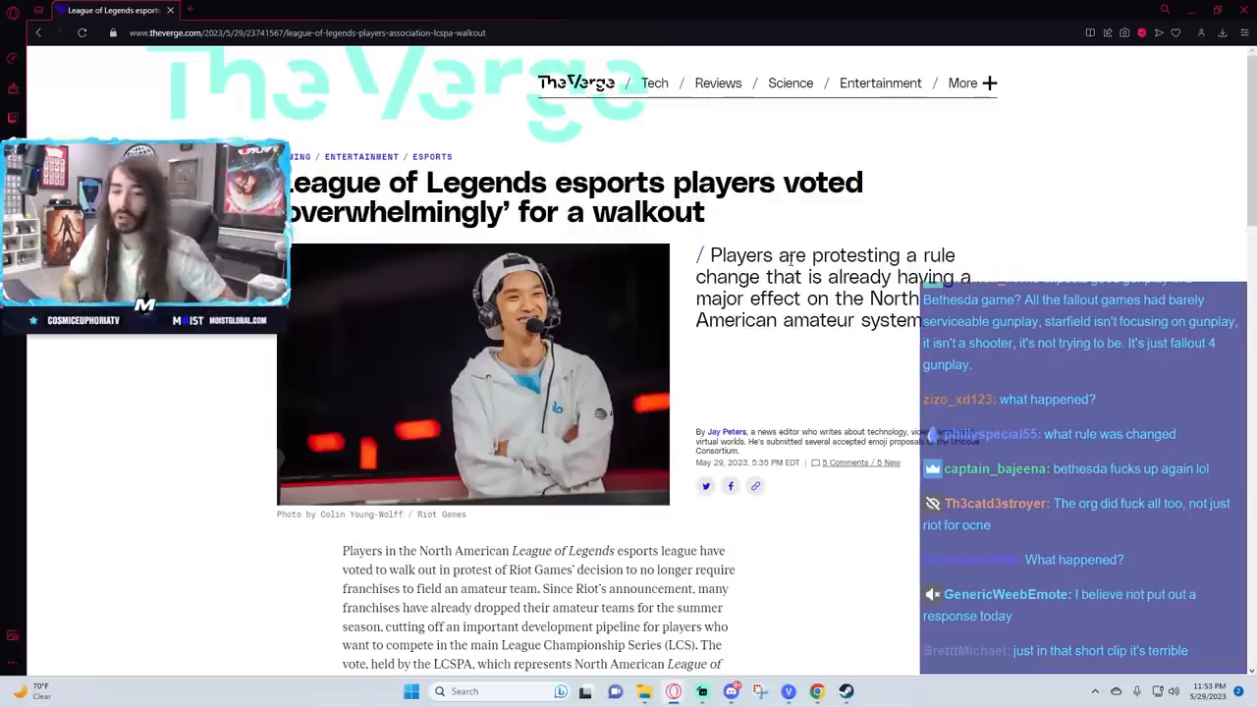
Step: Read down the walkout article to the 'Many teams already stepped back from the NACL' heading
scroll(down, 3)
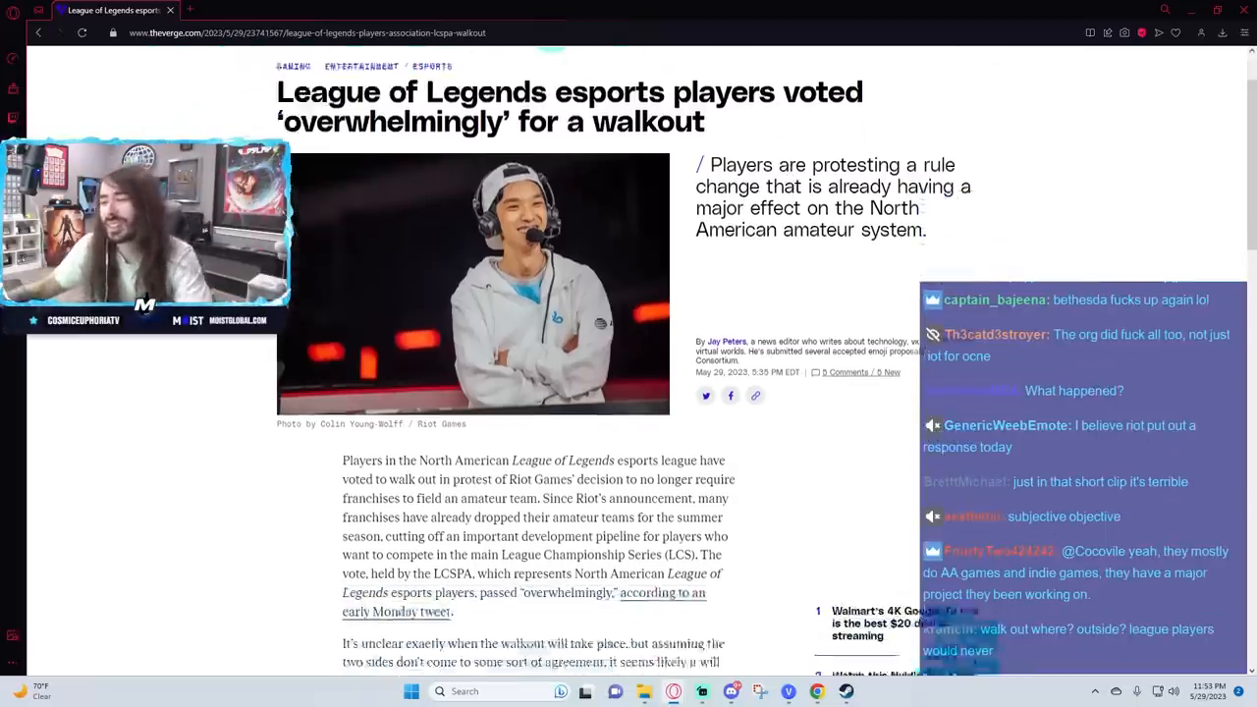
scroll(down, 3)
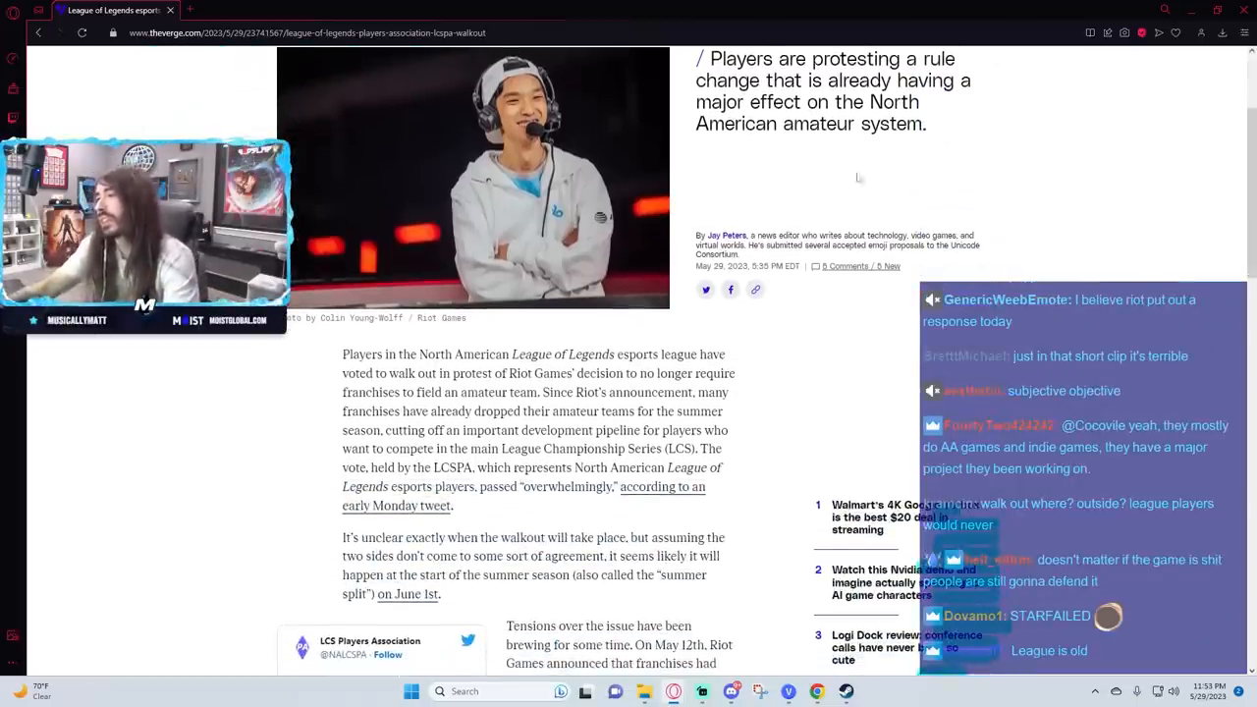
scroll(down, 3)
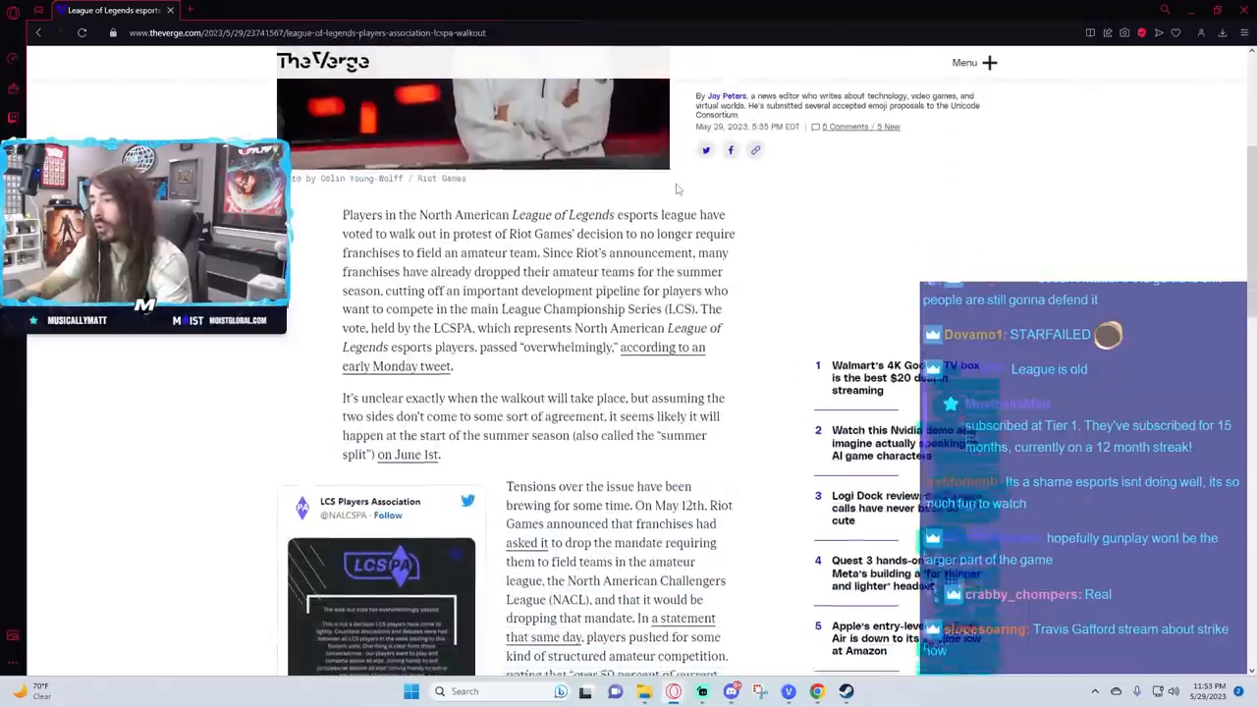
scroll(down, 3)
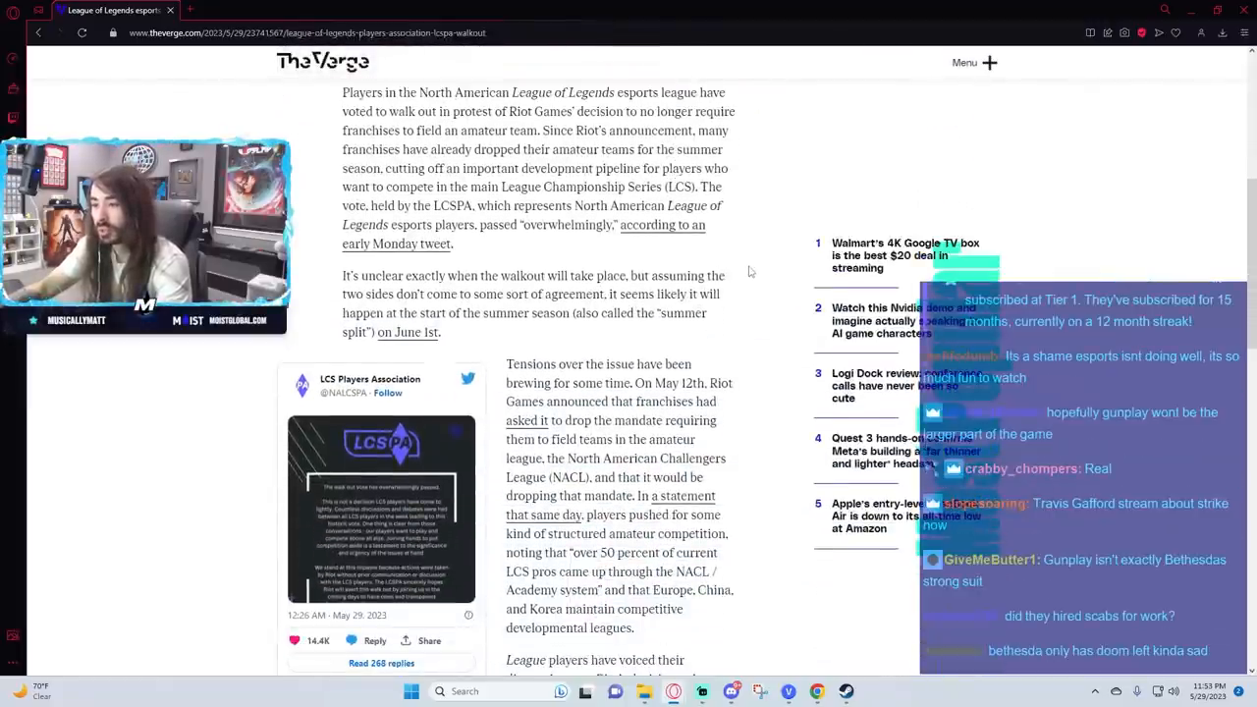
scroll(down, 3)
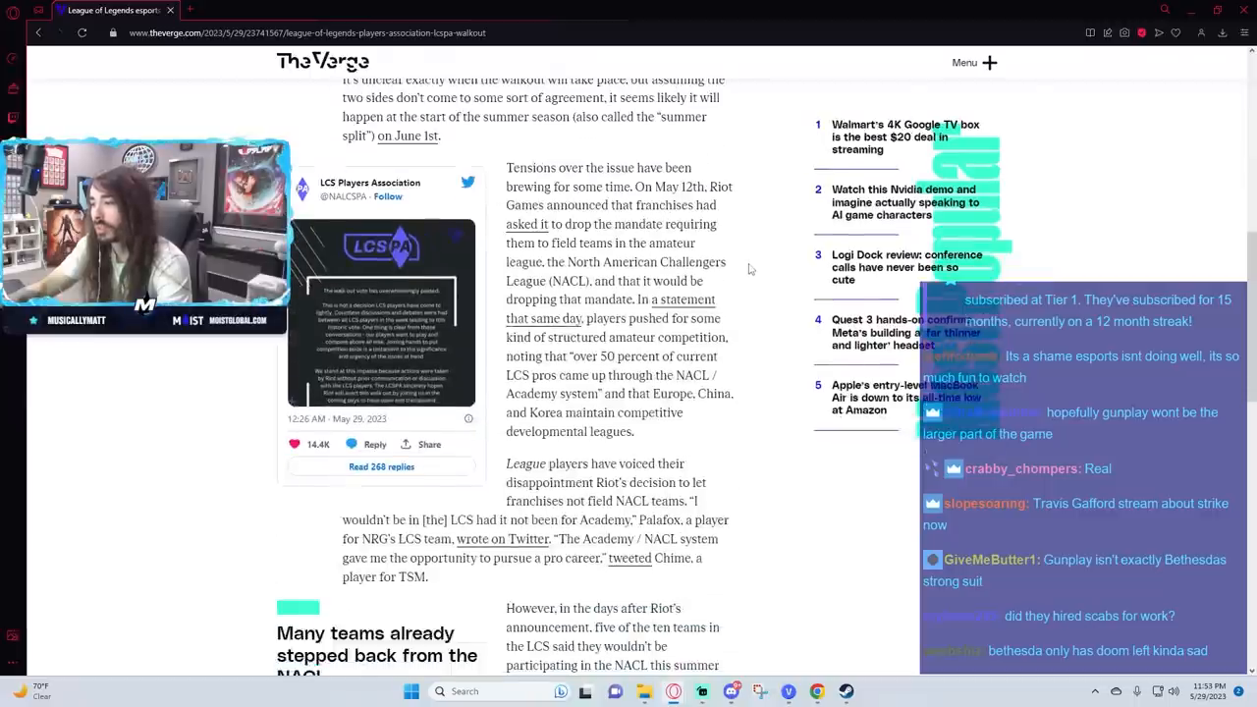
scroll(down, 3)
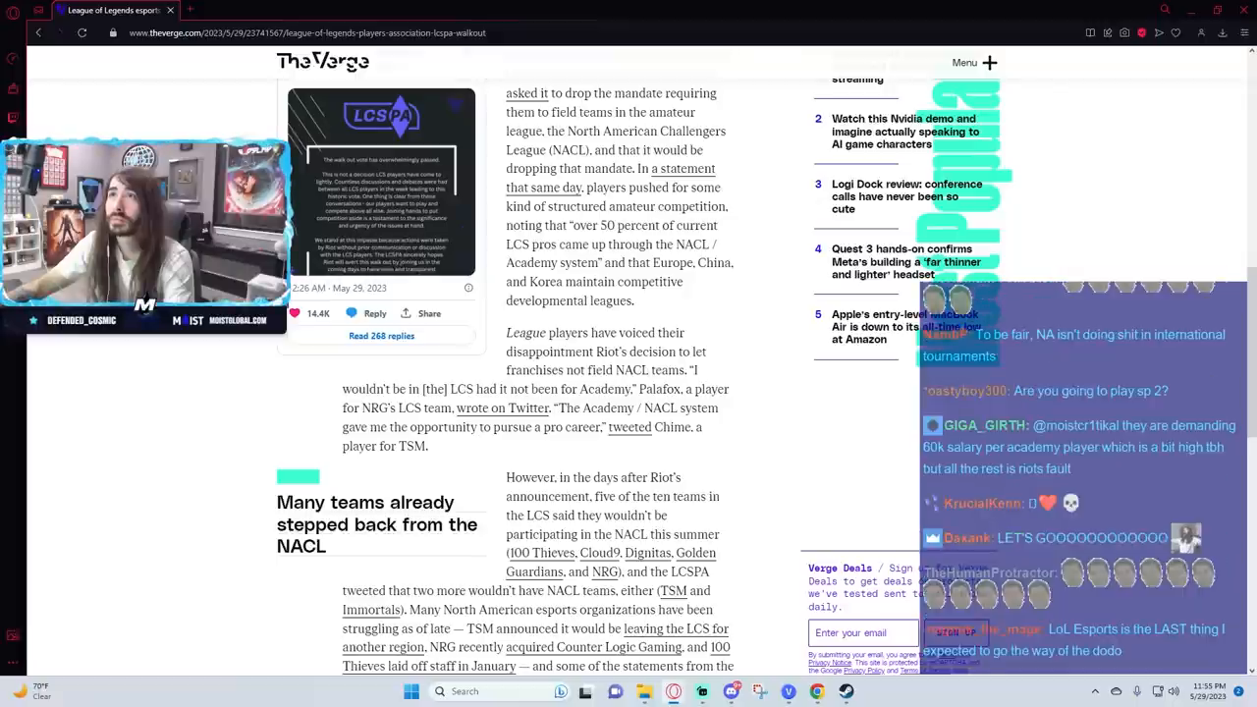
Step: Read past the NACL section into the LCSPA demands, then return to the headline and player photo
scroll(down, 3)
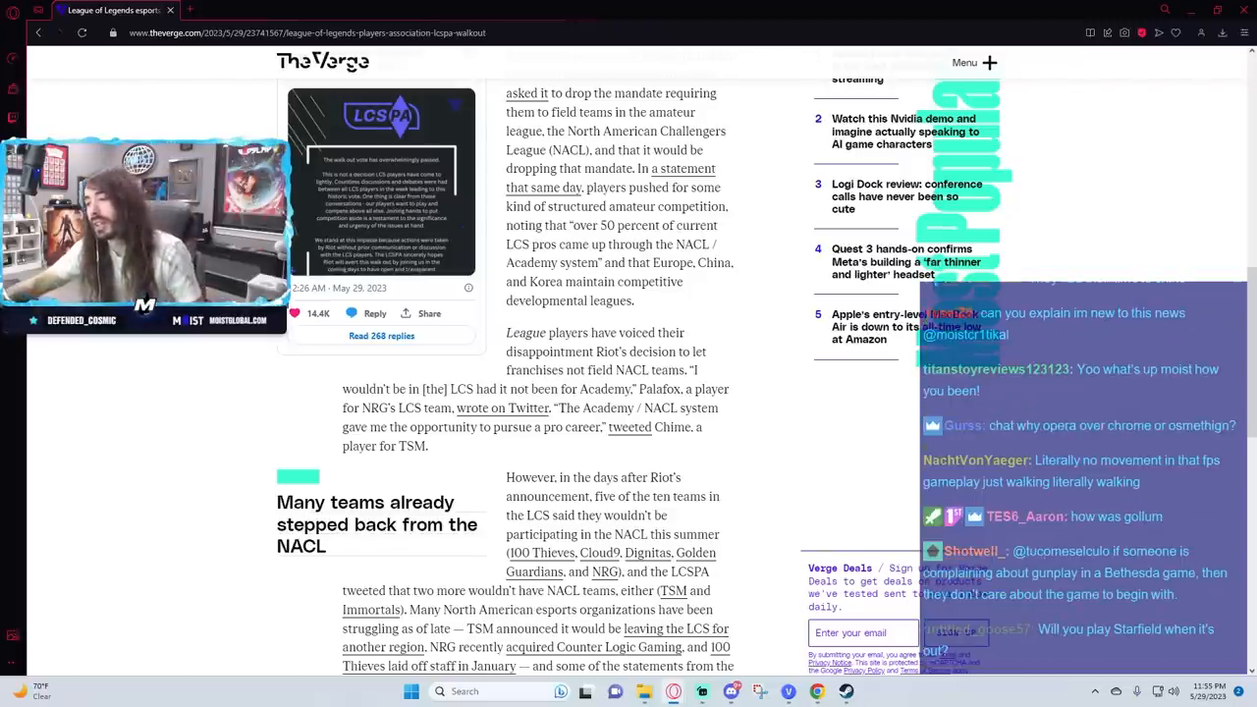
scroll(down, 3)
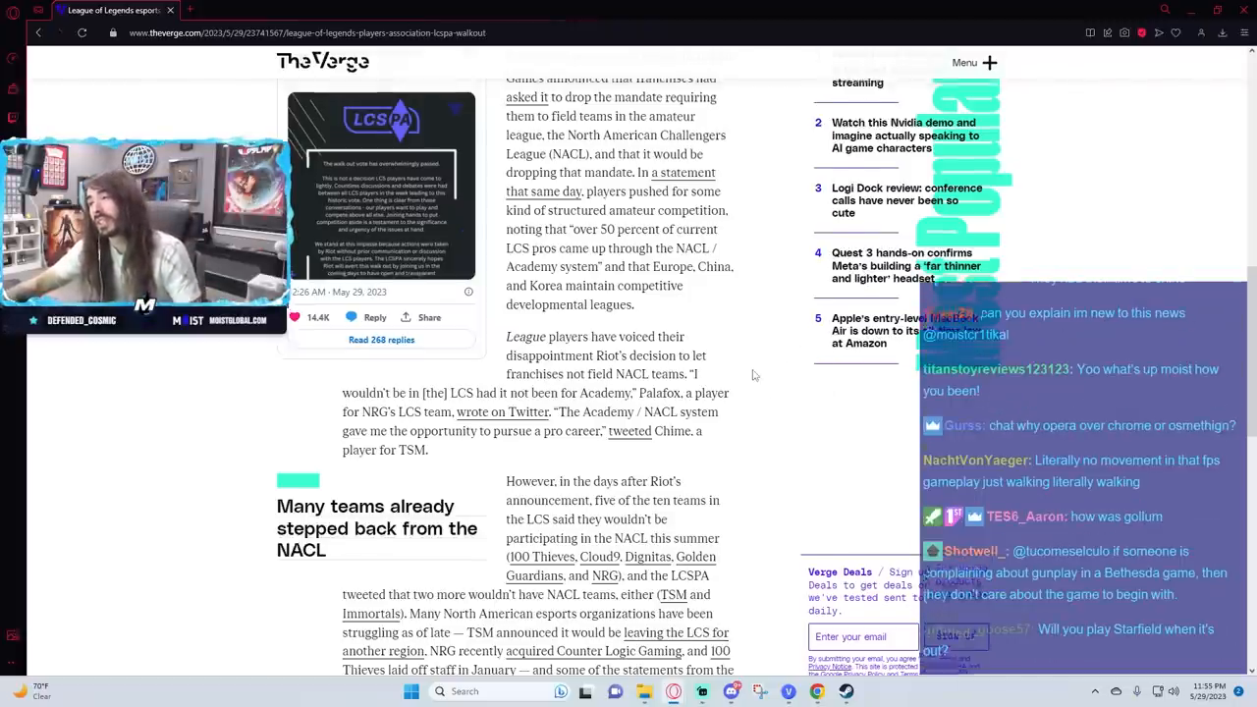
scroll(down, 3)
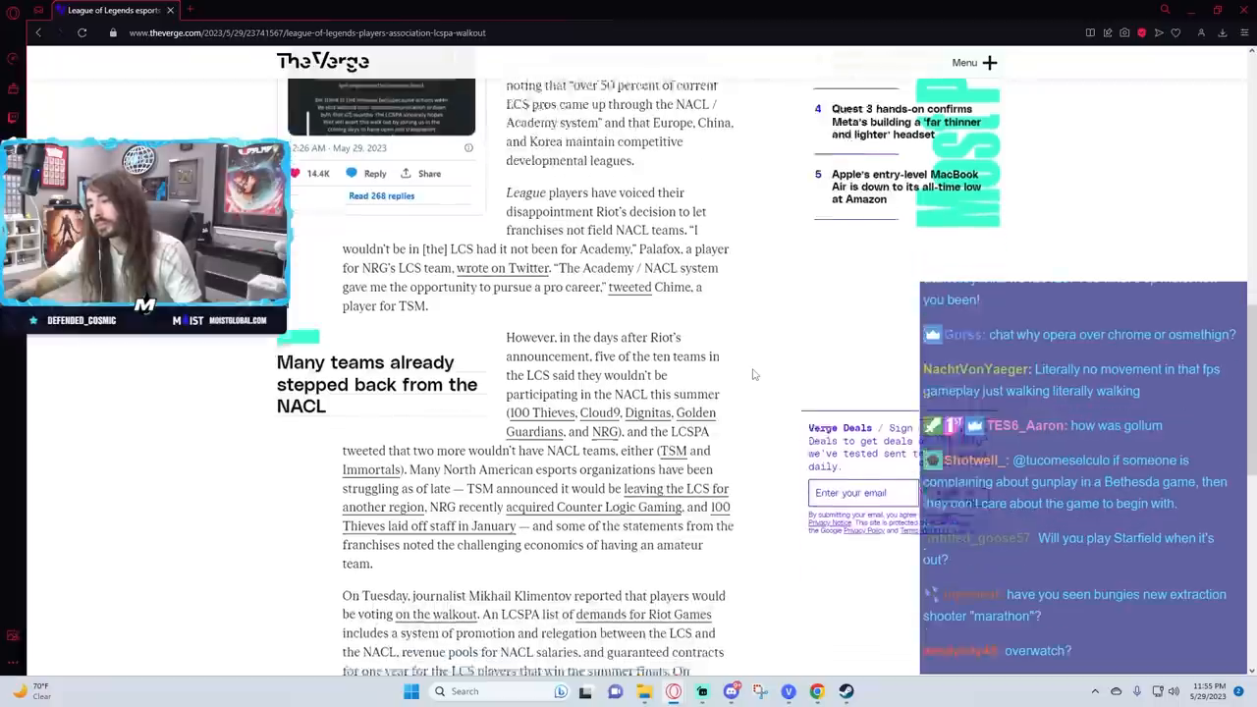
scroll(down, 3)
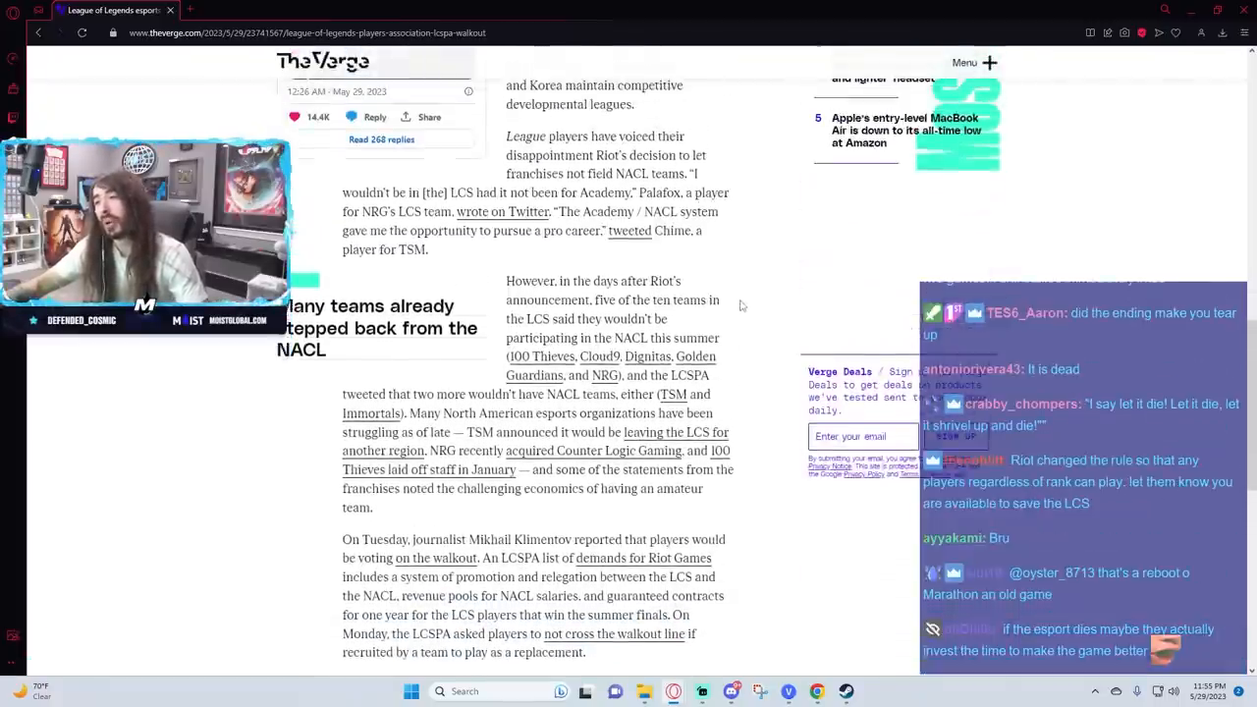
scroll(down, 3)
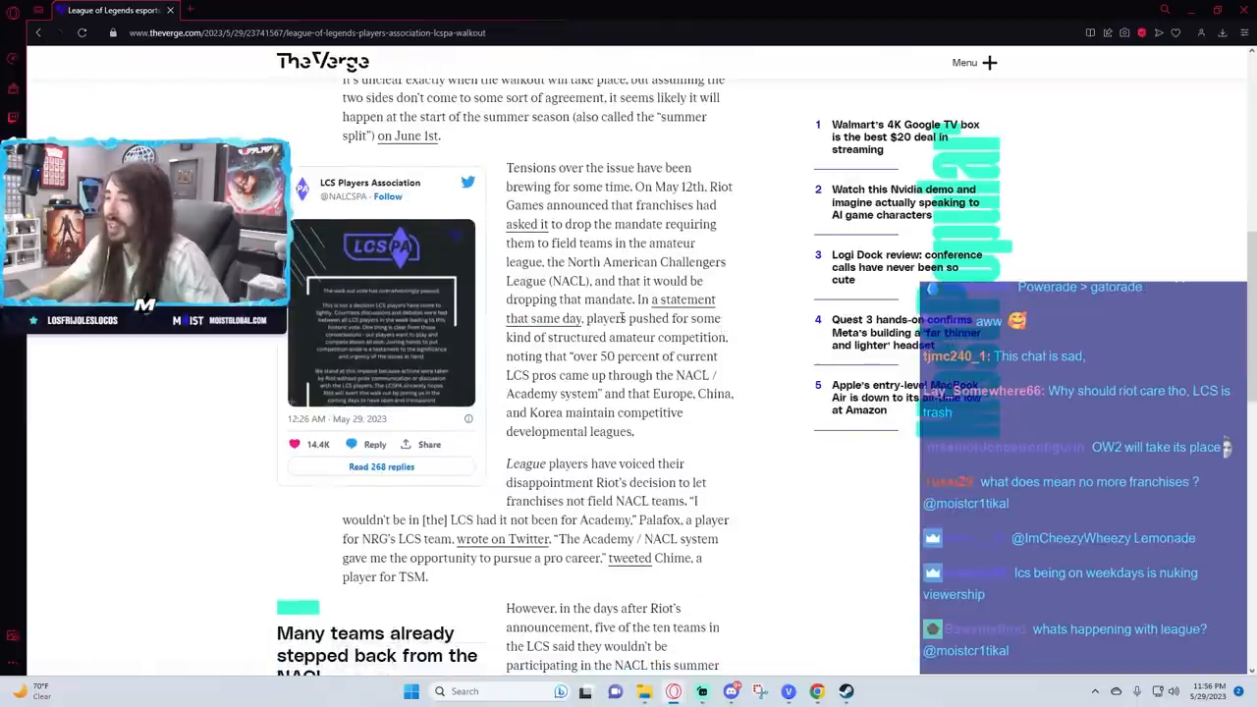
scroll(down, 3)
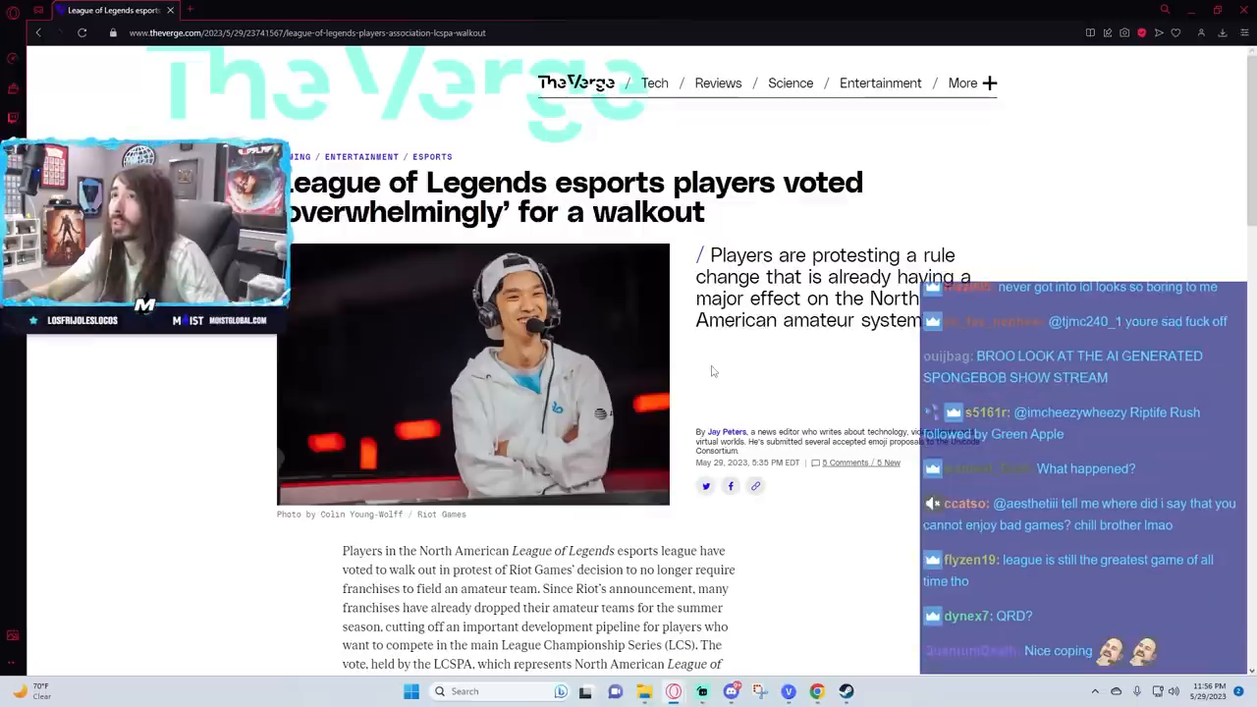
scroll(down, 3)
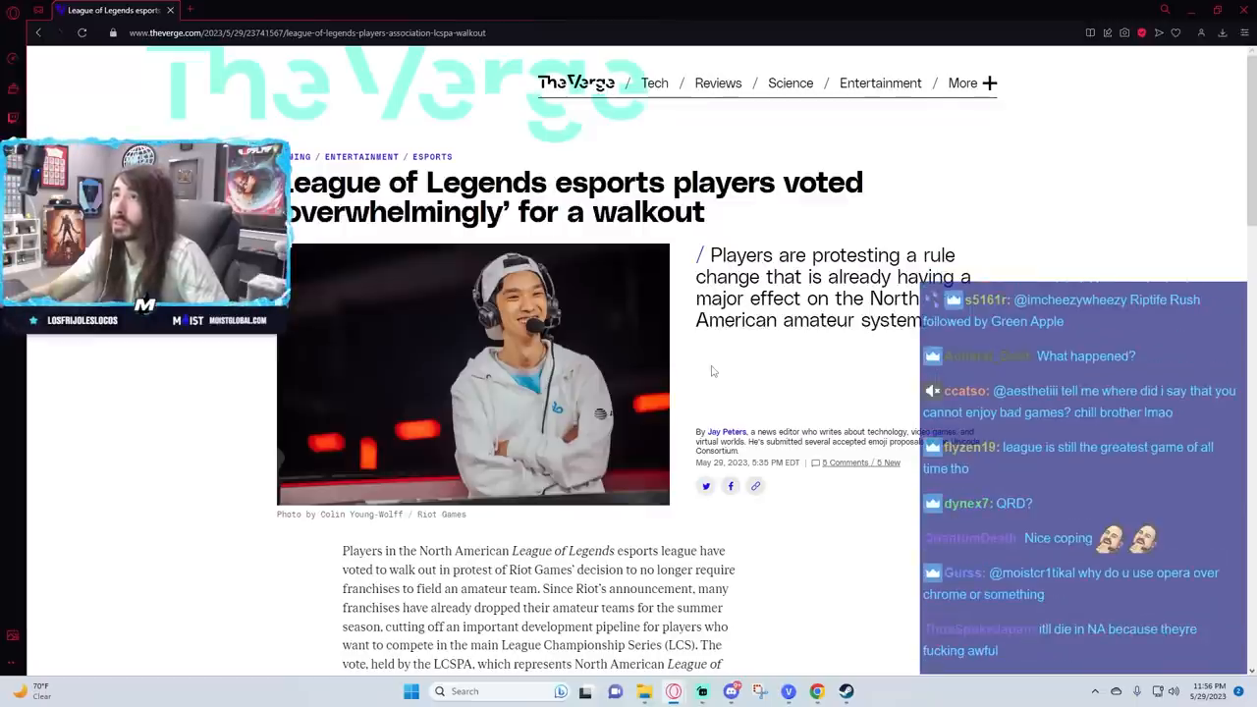
scroll(down, 3)
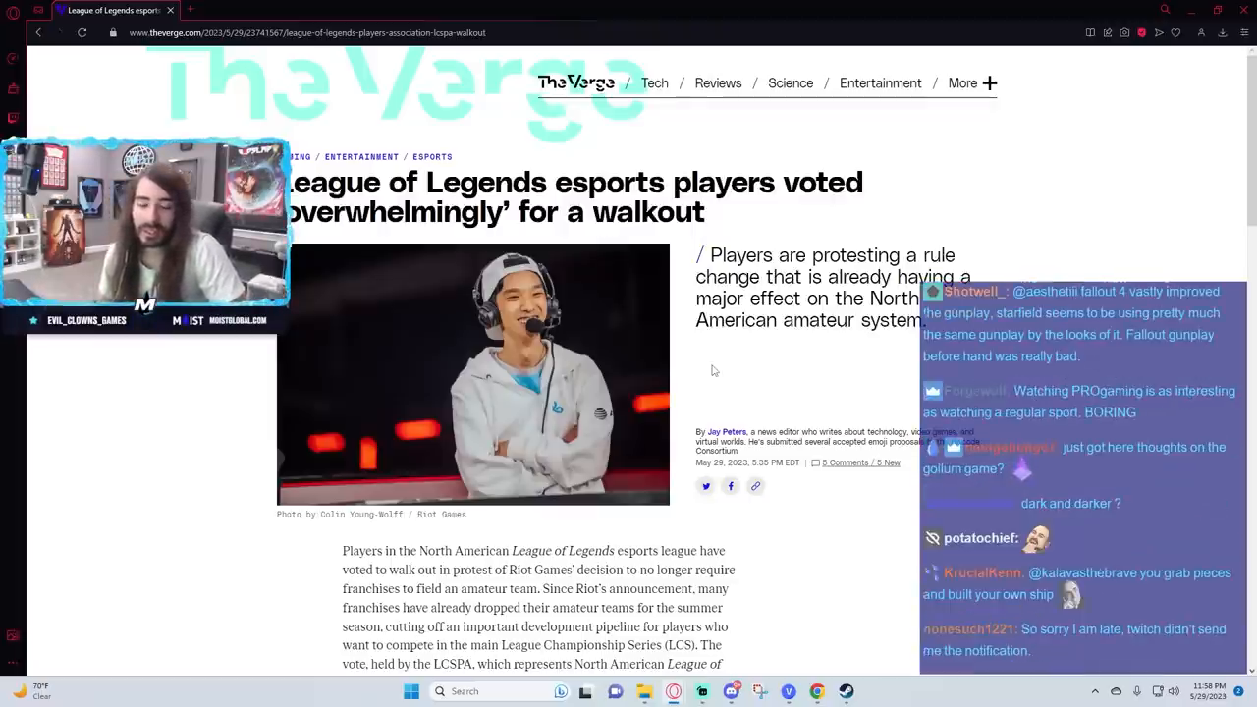
scroll(down, 3)
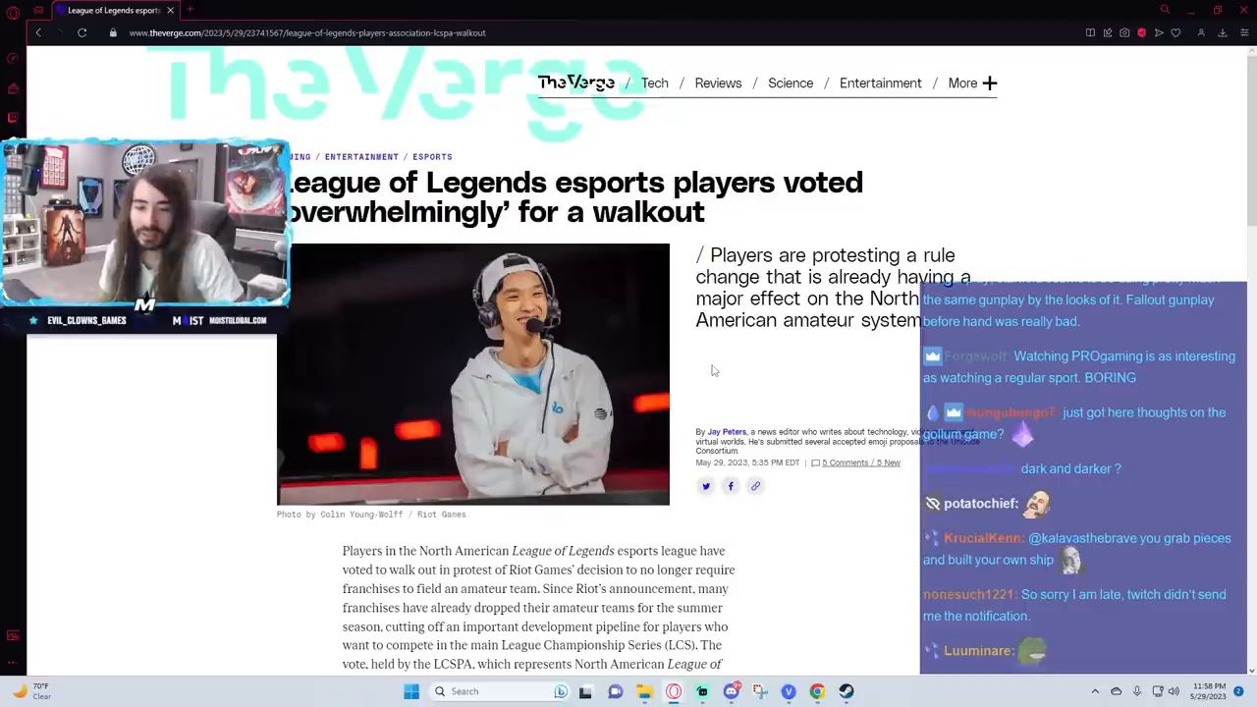